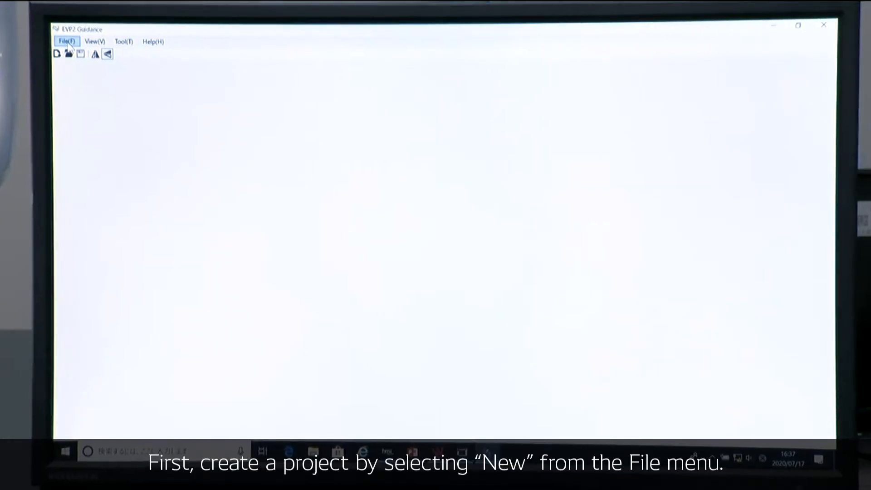
Start a new project and choose Shape search after previewing the Ncc, Blob and Color methods.
click(65, 42)
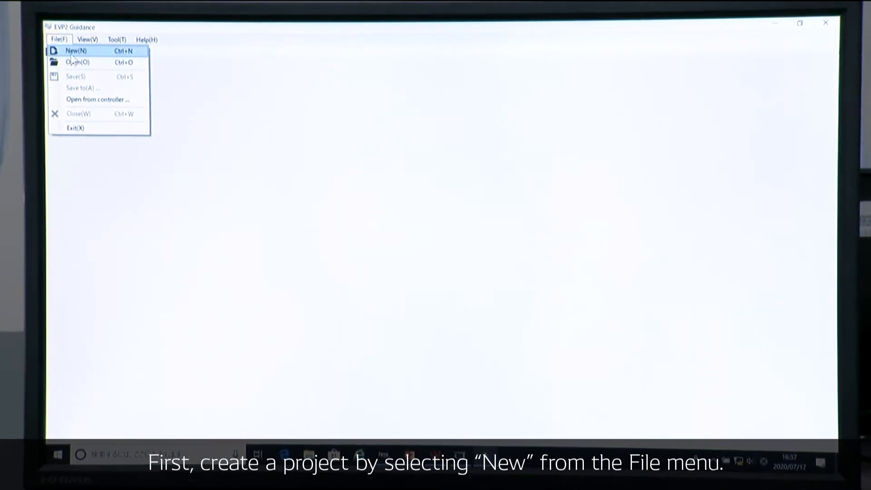
click(80, 50)
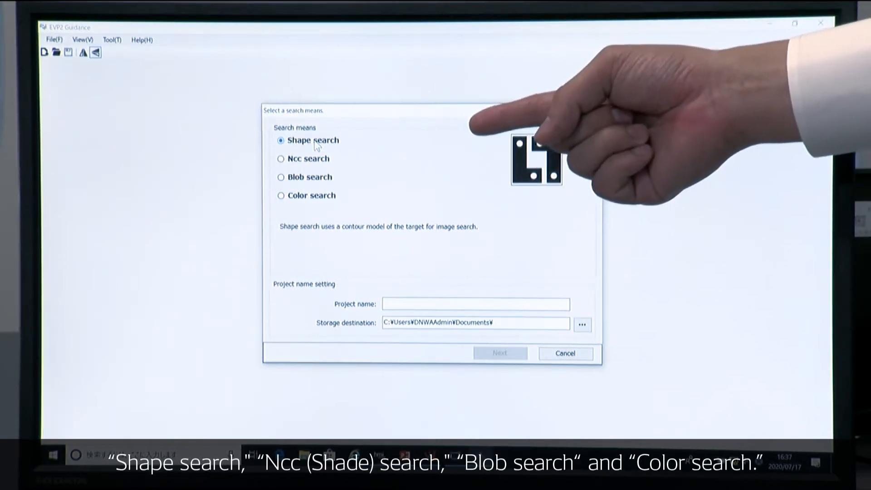
click(279, 157)
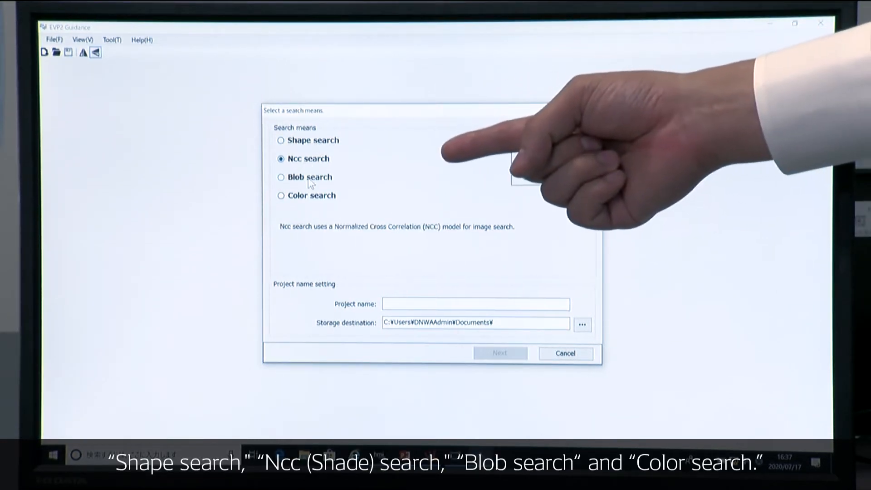
click(281, 176)
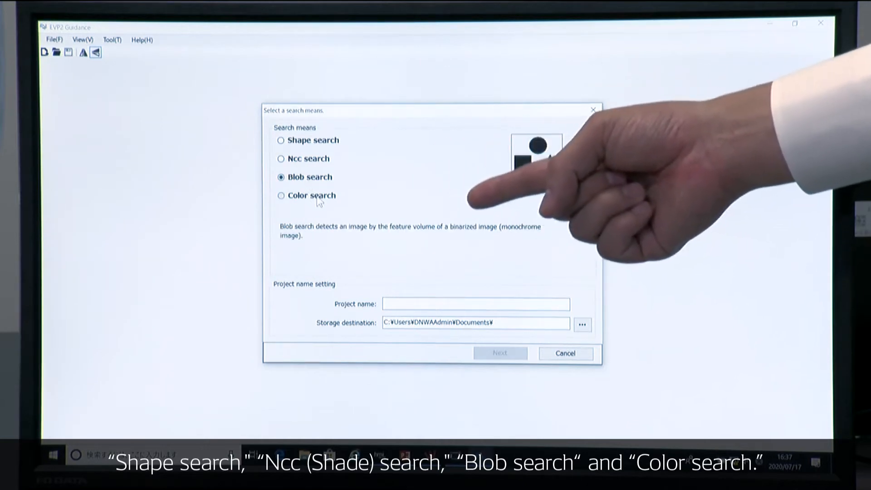
click(280, 196)
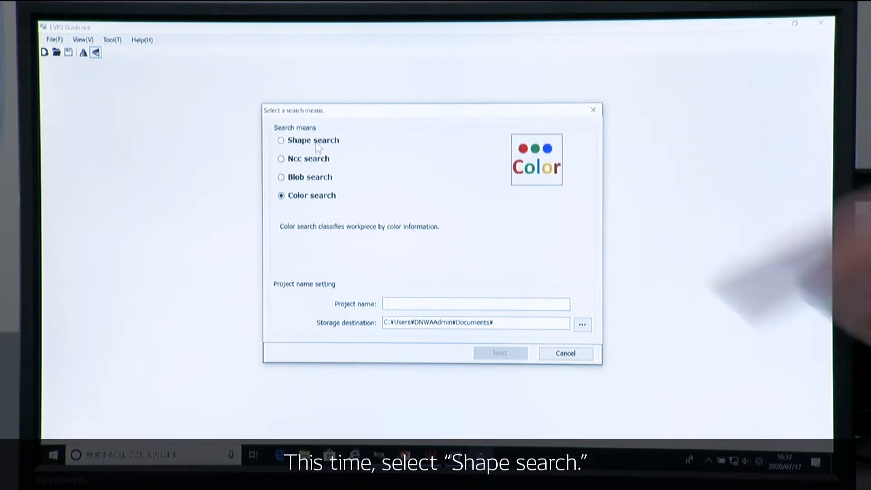
click(281, 139)
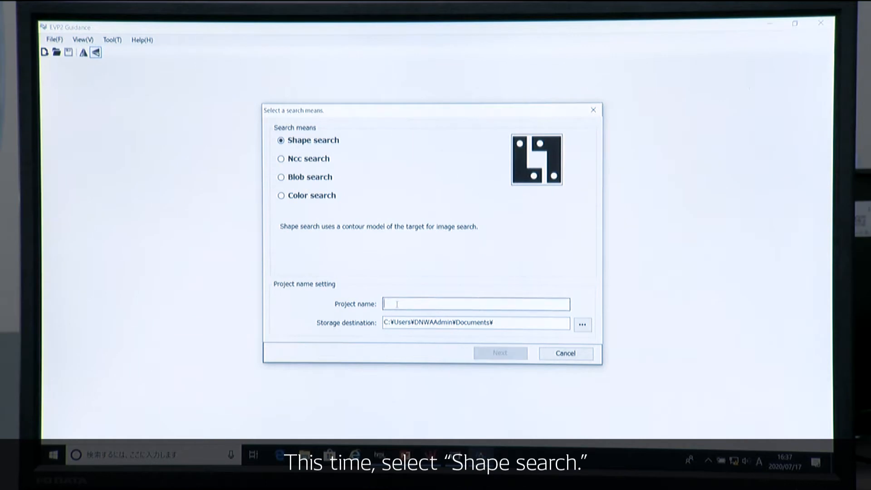
Name the project 'block' and confirm its creation.
text(t)
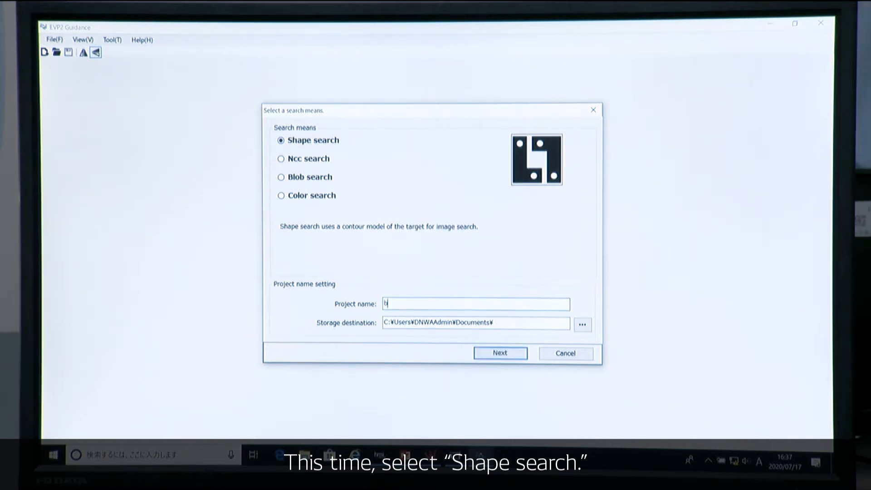
text(lock)
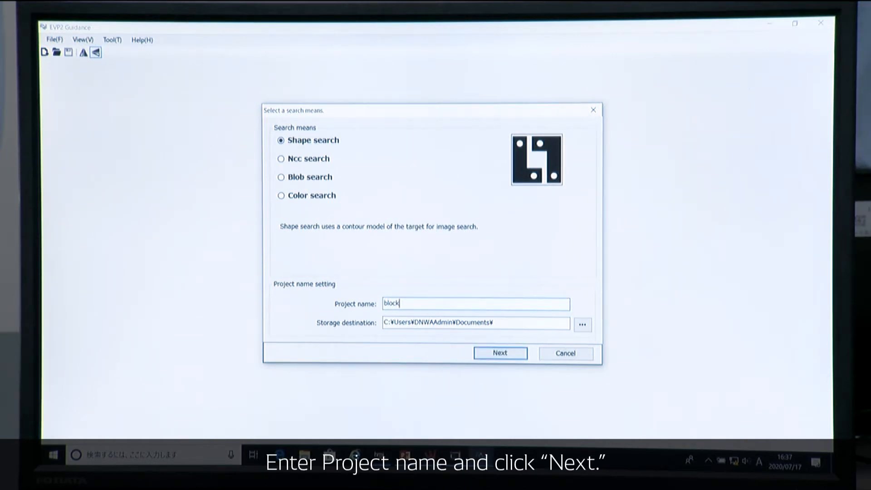
click(500, 353)
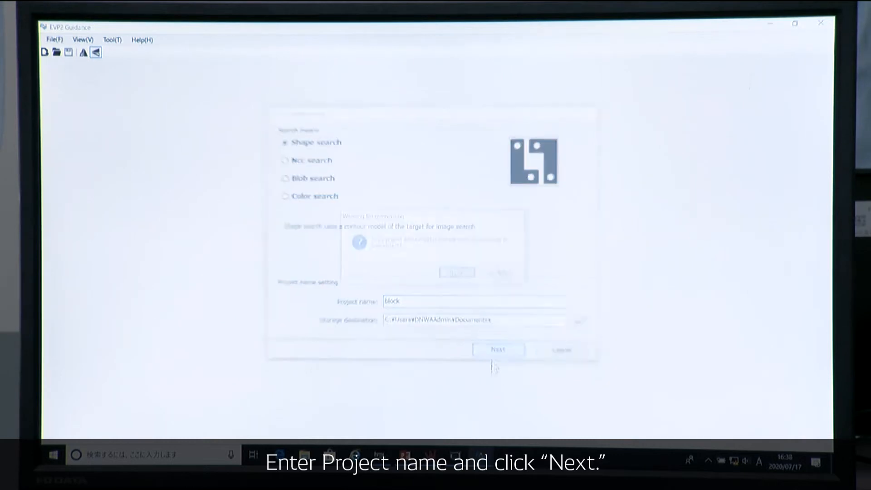
click(498, 350)
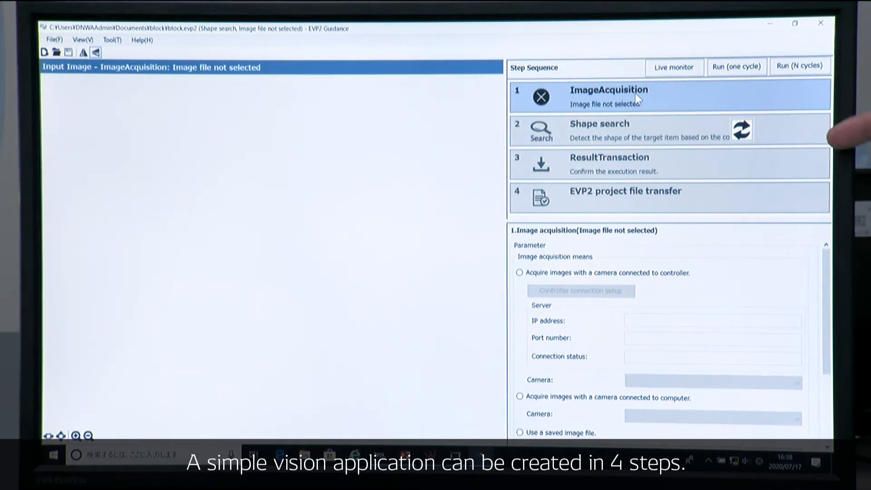
mouse_move(609, 101)
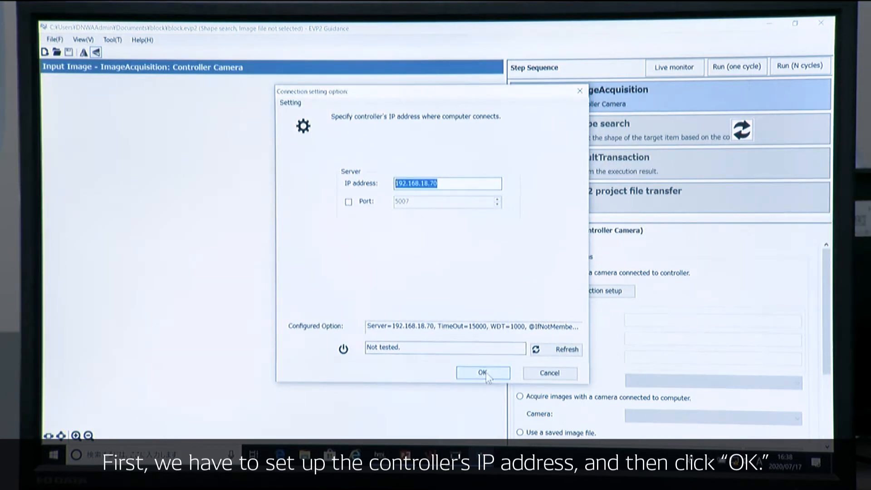
Confirm the controller camera IP address 192.168.18.70.
click(483, 372)
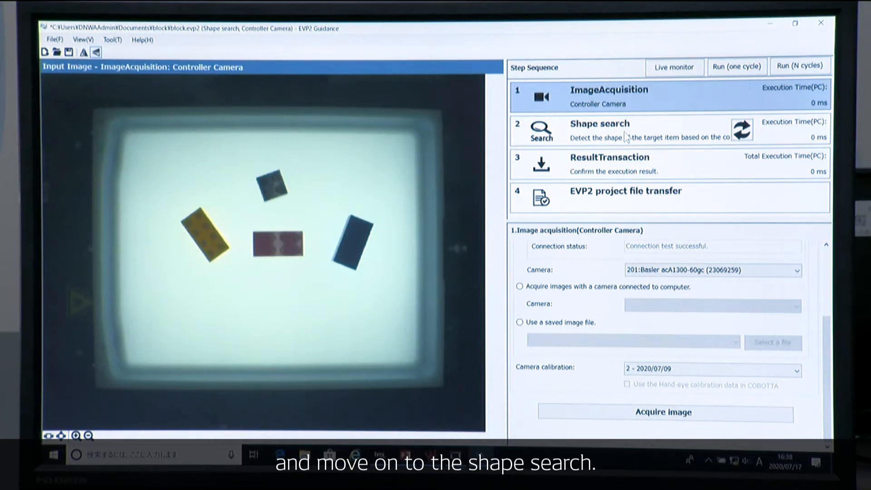
Mark the shape search area as a rectangle covering the whole tray.
click(599, 131)
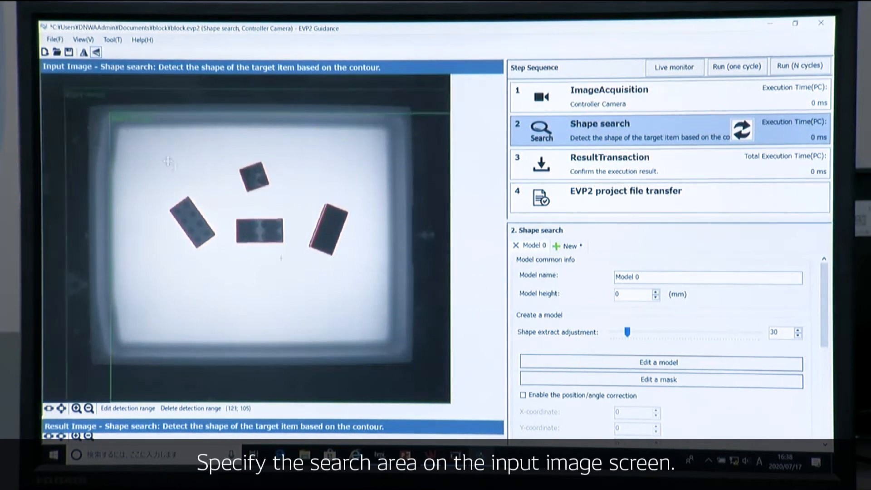
drag(114, 126, 256, 270)
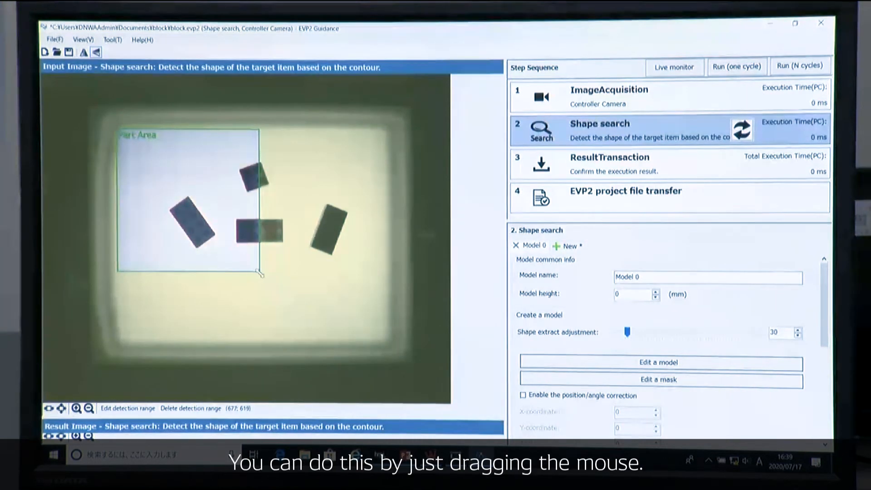
drag(259, 272, 389, 345)
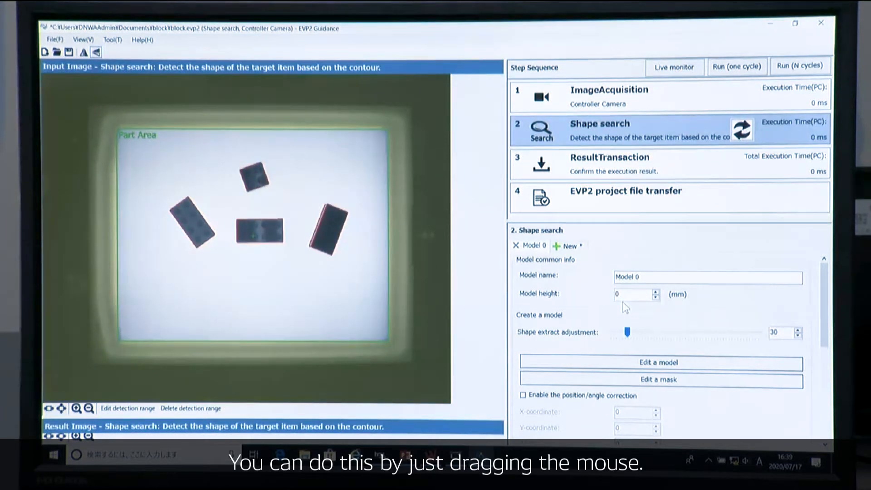
Set model height to 10 mm and shape extraction to 50.
click(633, 294)
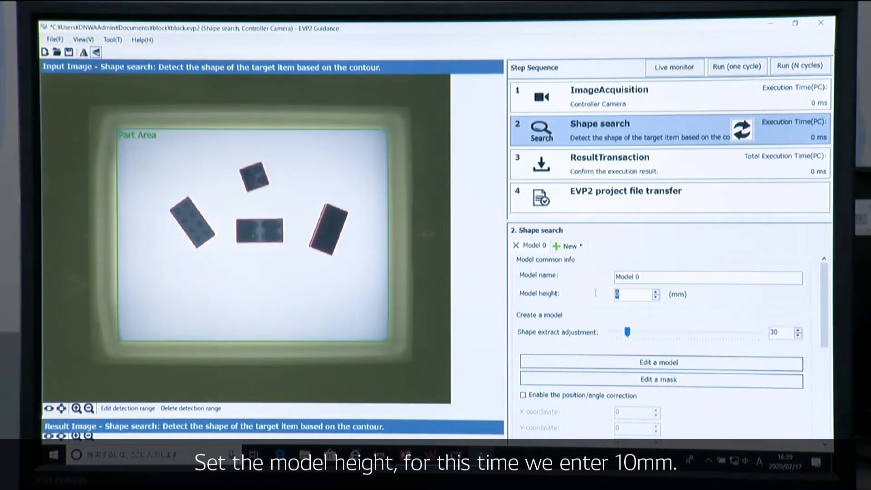
text(10)
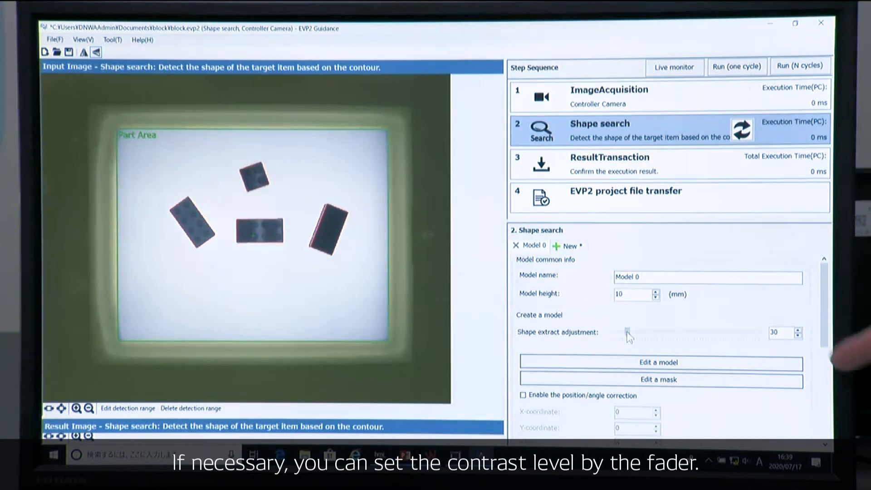
drag(628, 332, 610, 332)
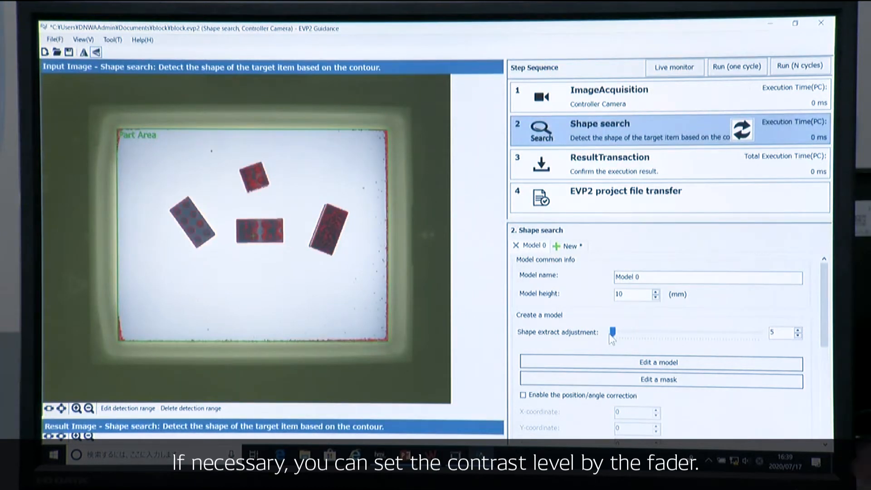
drag(611, 332, 618, 332)
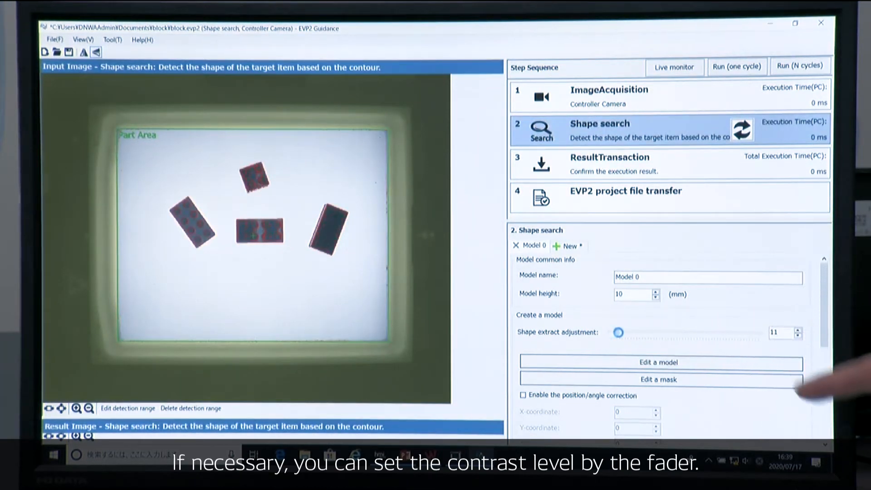
drag(617, 332, 635, 333)
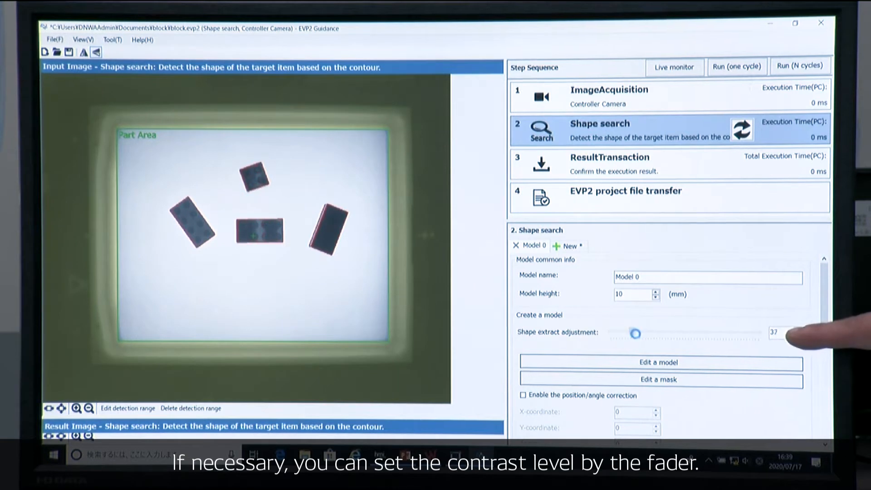
drag(635, 333, 638, 332)
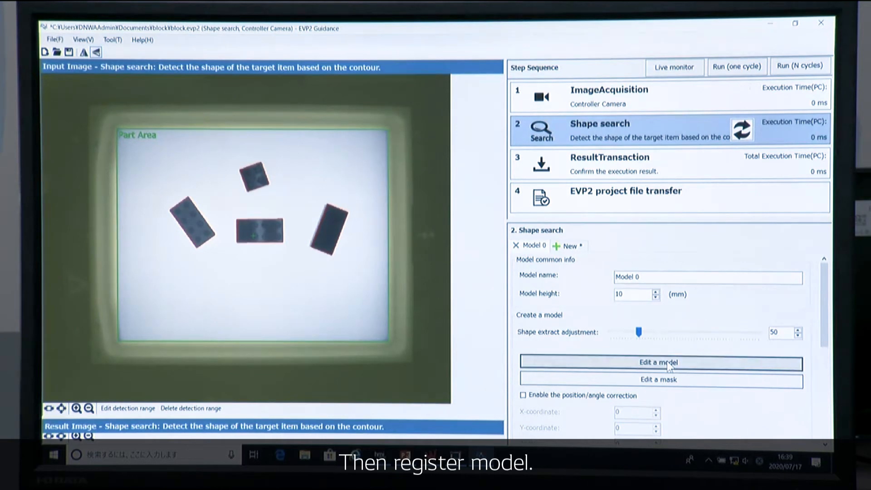
Outline the centre block as Model 0's area and accept the model image without masking.
click(662, 363)
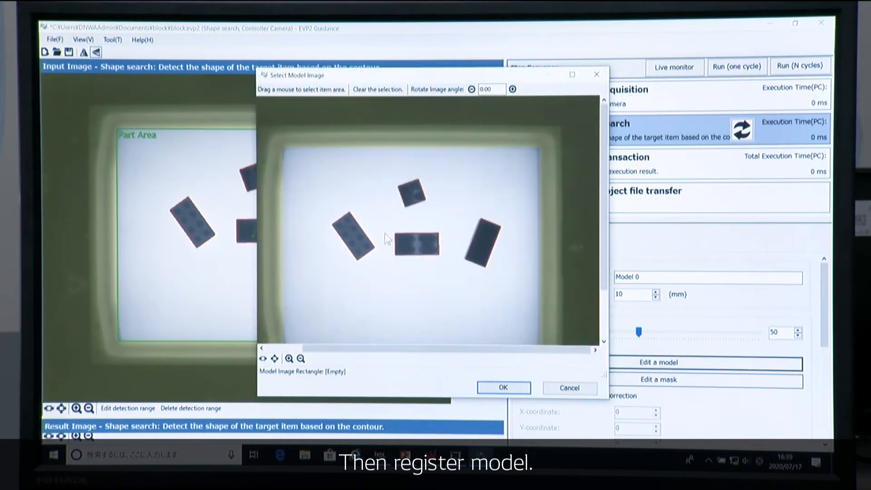
drag(395, 234, 439, 259)
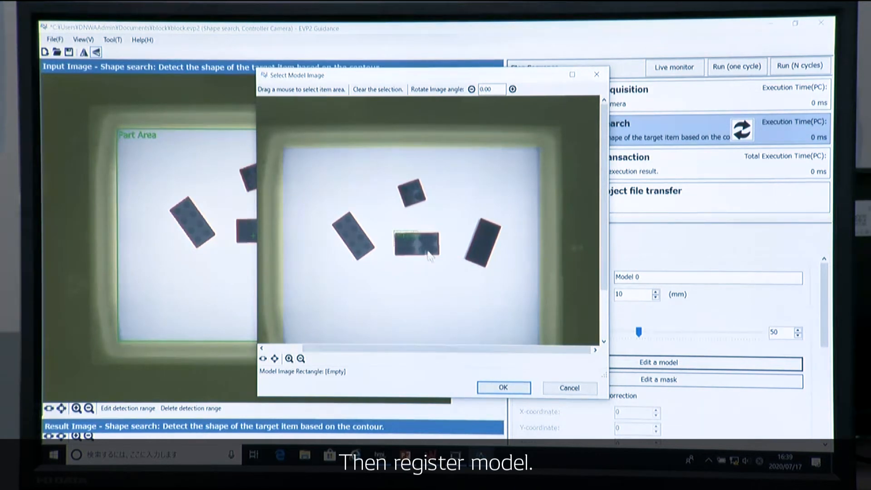
drag(392, 232, 440, 261)
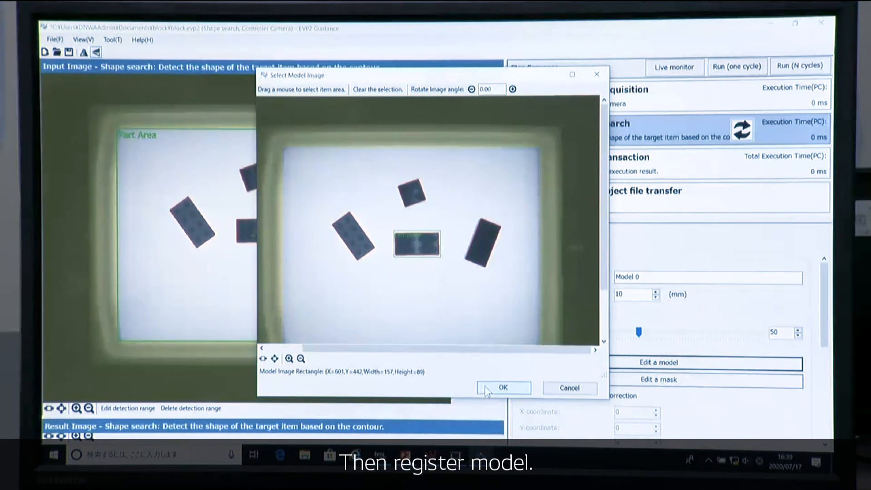
click(504, 387)
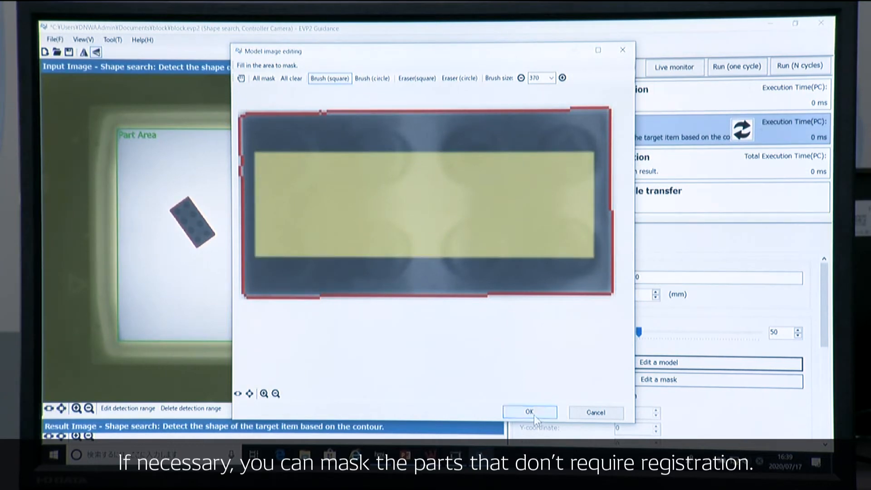
click(530, 412)
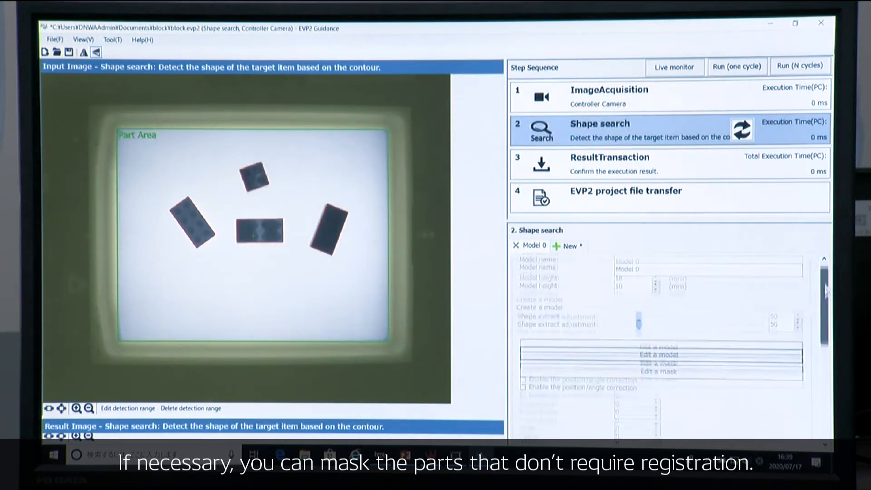
Set the search angle range to 180 degrees from start angle 0, then move to ResultTransaction.
scroll(down, 3)
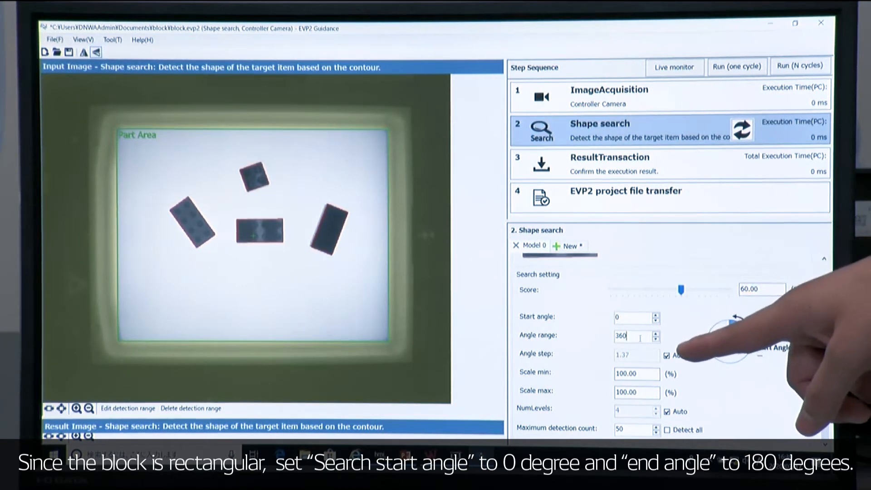
text(180)
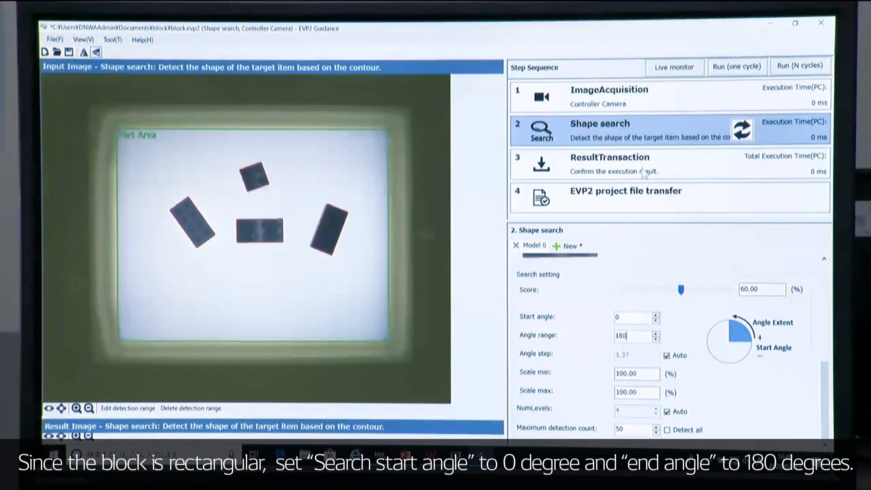
click(610, 165)
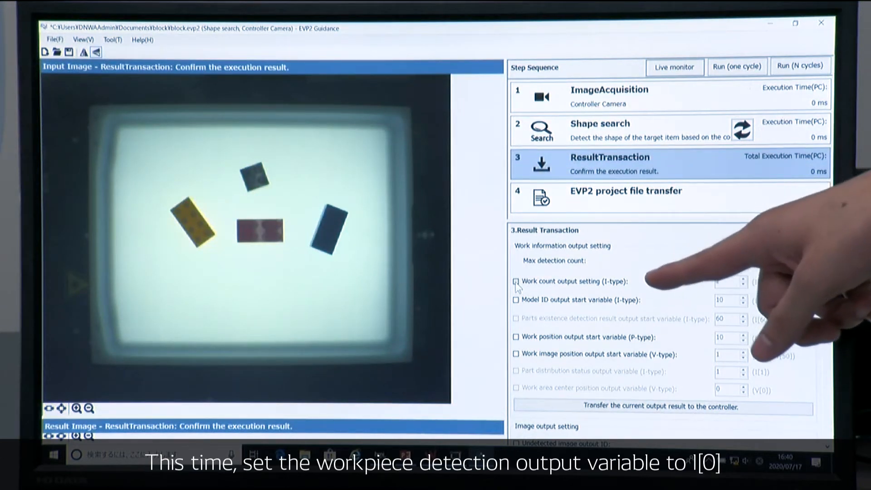
Output the work count to I[0] and work positions from P[10].
click(515, 281)
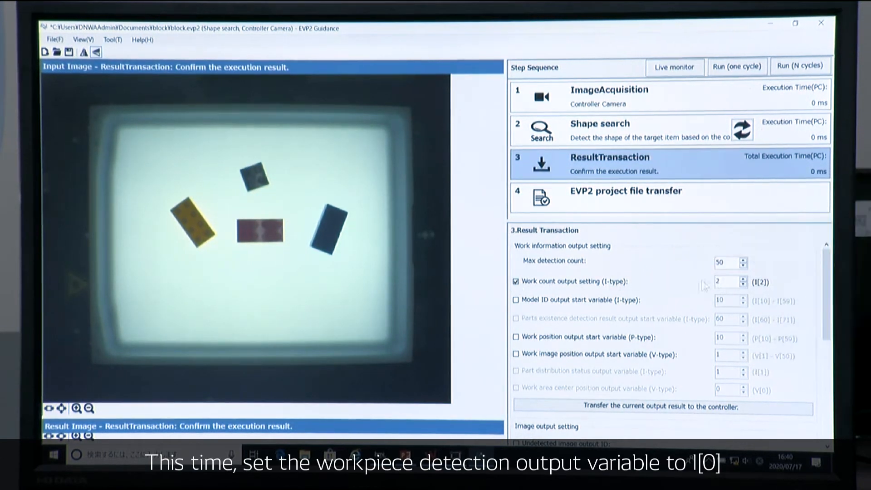
text(0)
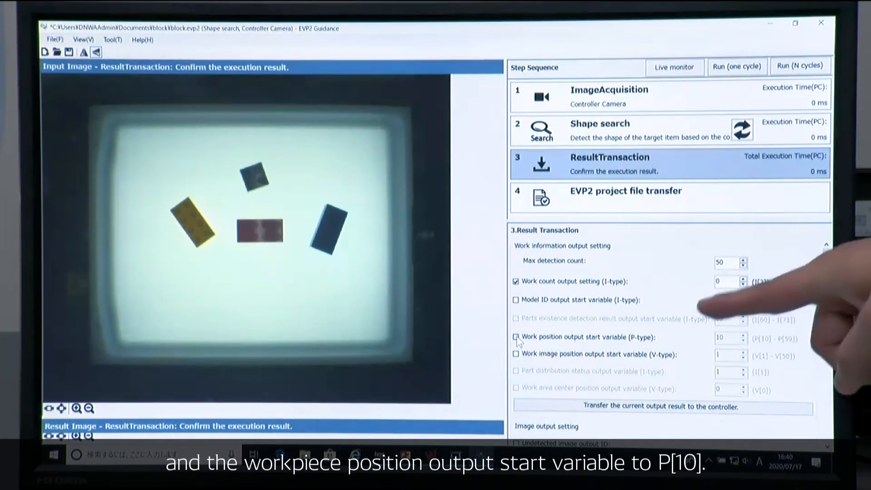
click(515, 336)
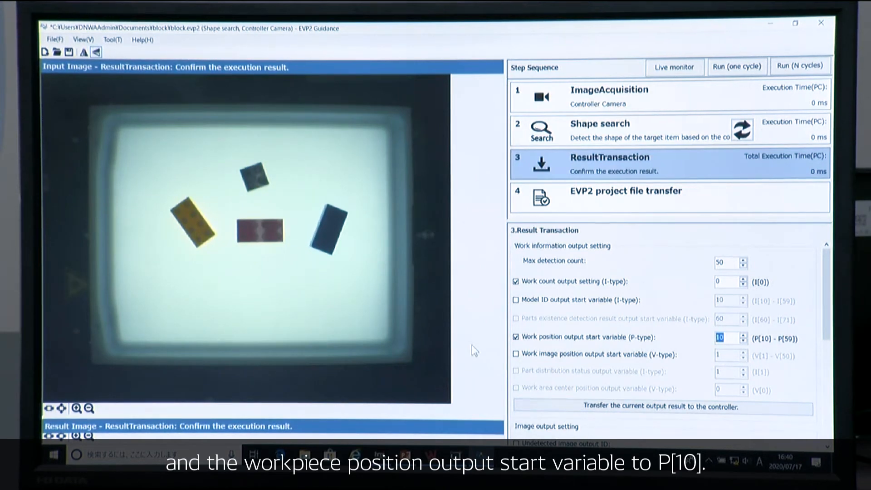
mouse_move(737, 81)
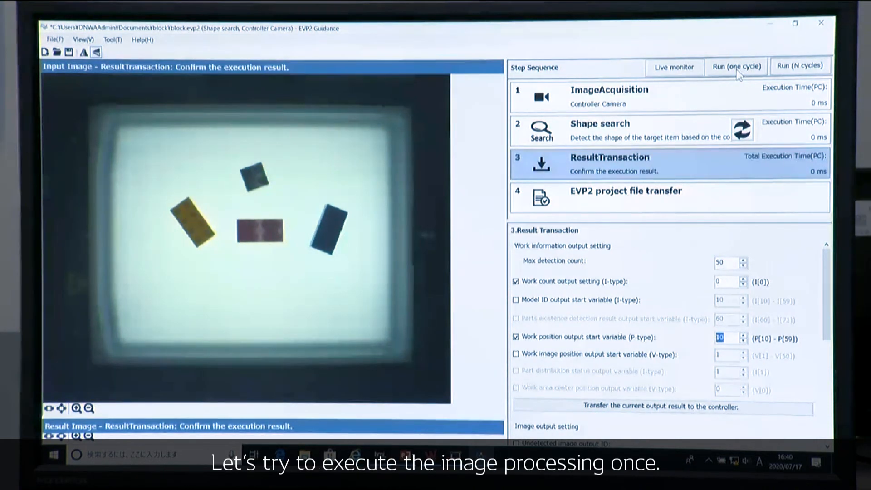
Run one processing cycle and enlarge the result image showing the four detected blocks.
click(737, 67)
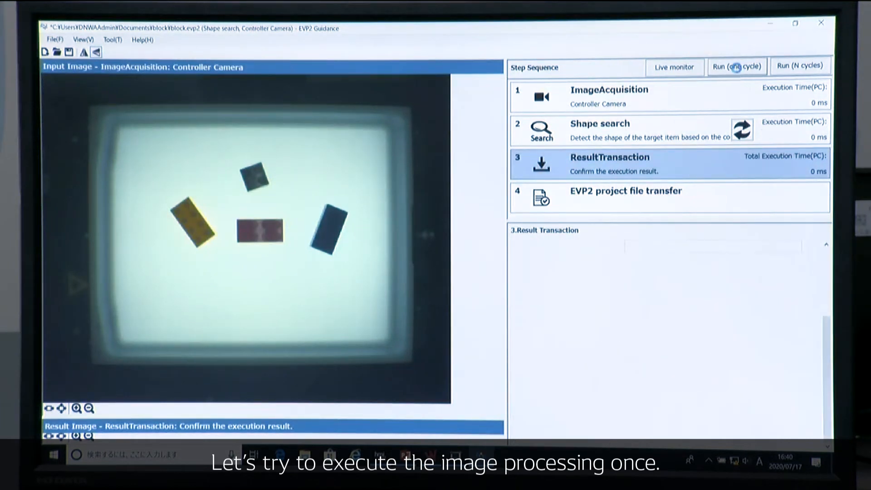
click(737, 66)
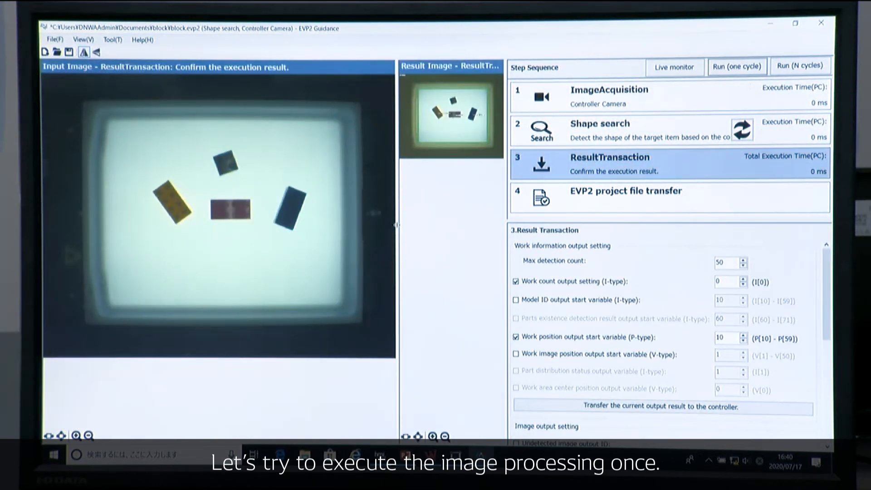
click(737, 67)
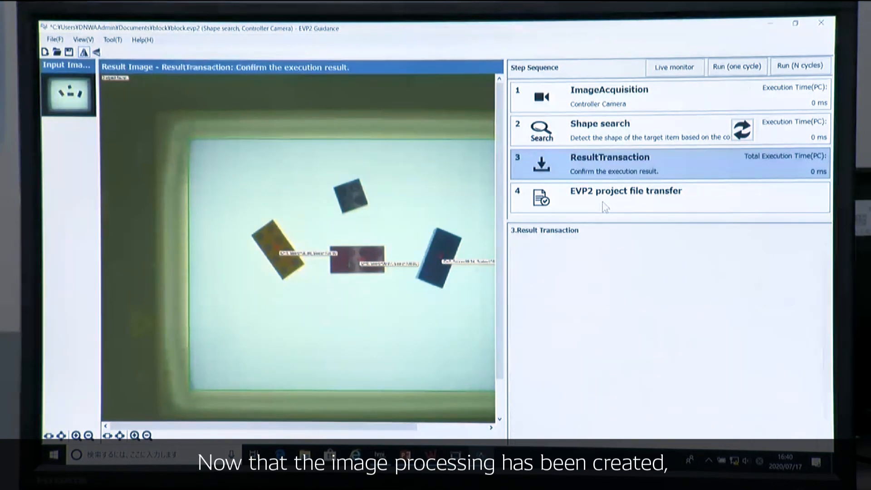
Start transferring the project file to the controller, accepting the variable overwrite warning.
click(624, 190)
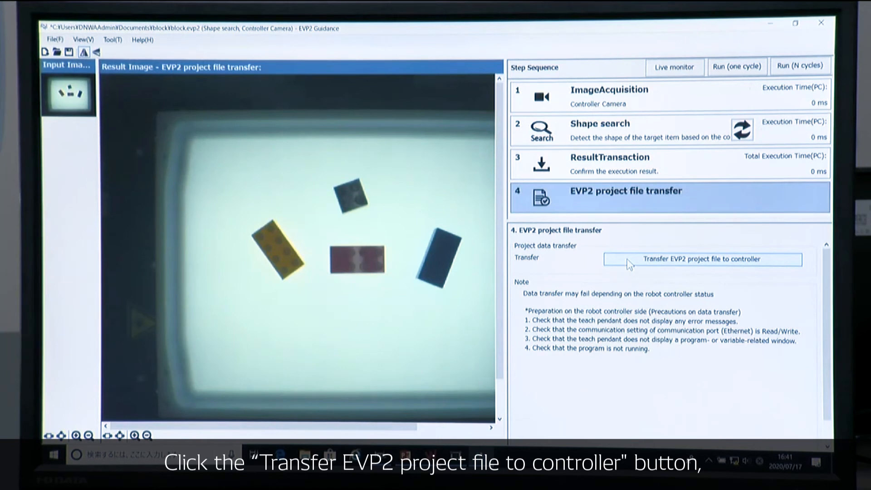
click(703, 259)
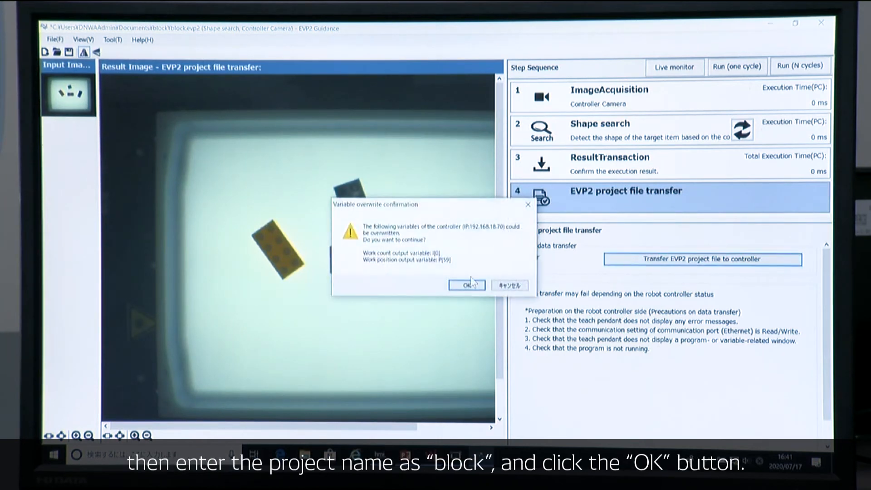
click(465, 284)
text(block)
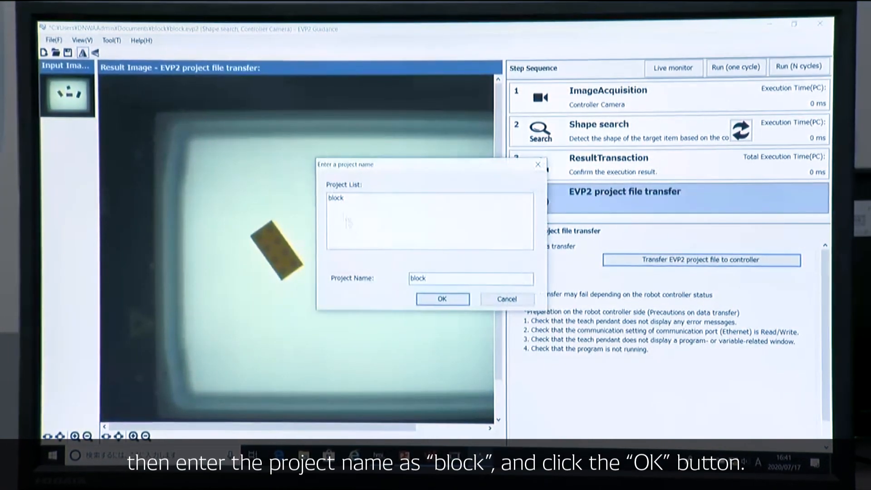
Choose the existing 'block' project name and agree to overwrite it.
click(441, 299)
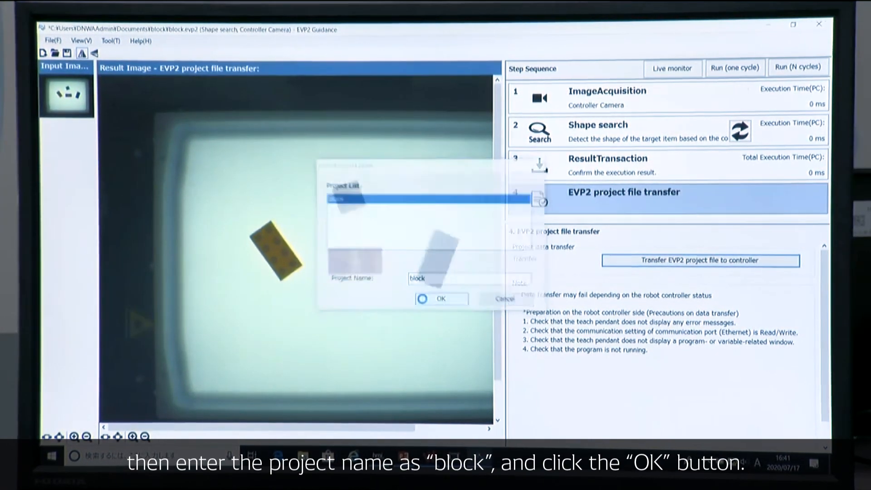
click(434, 299)
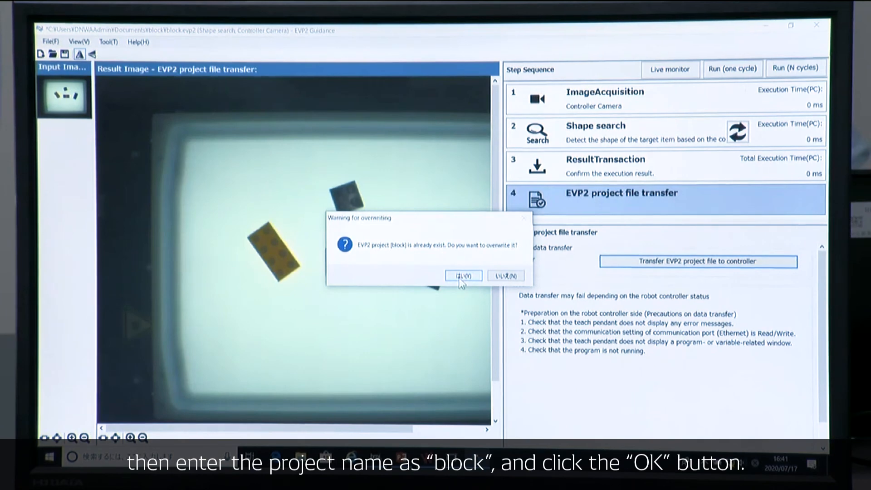
click(463, 276)
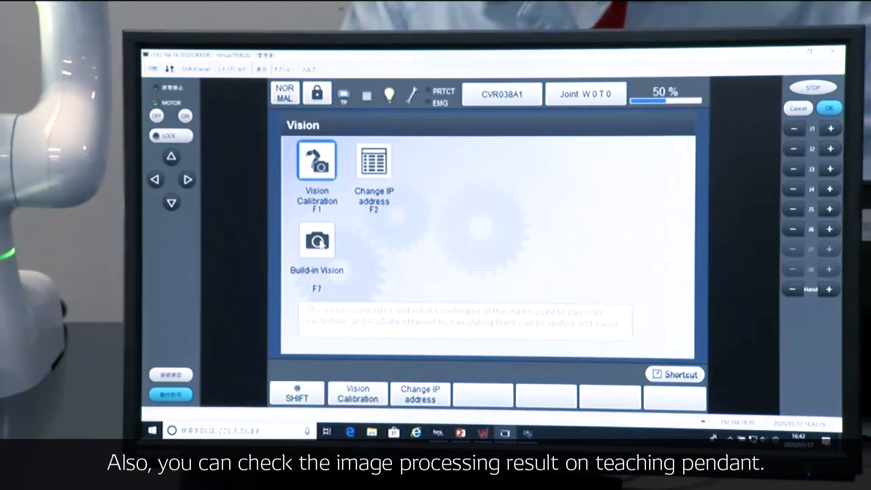
Show the Built-in Vision result on the teaching pendant with detected blocks labelled.
click(318, 240)
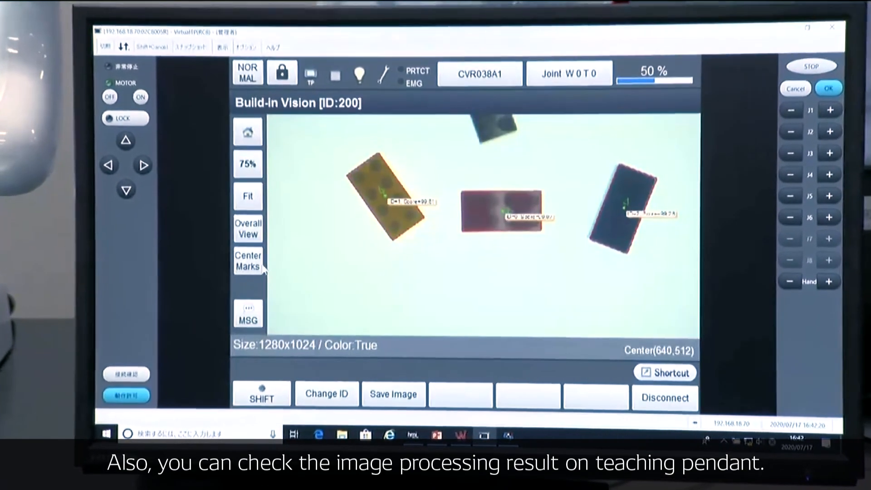